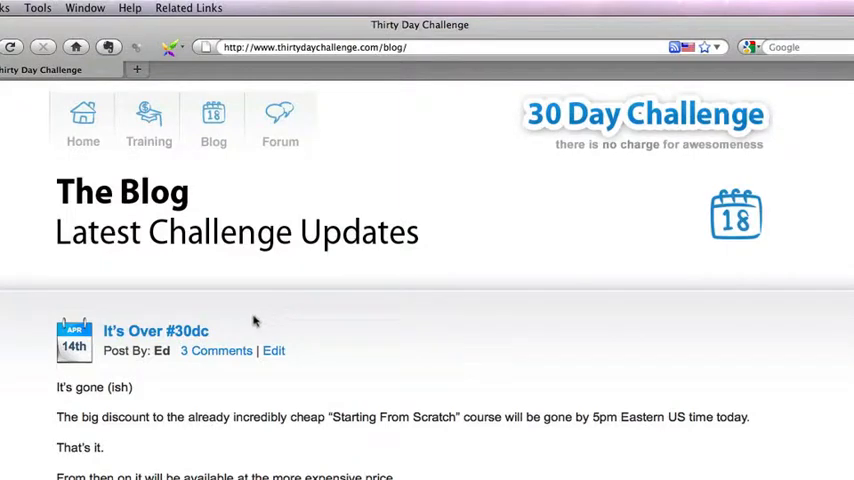
Open the It's Over #30dc post and begin typing 'fee' in the address bar for its feed.
{"action": "left_click", "coordinate": [155, 331]}
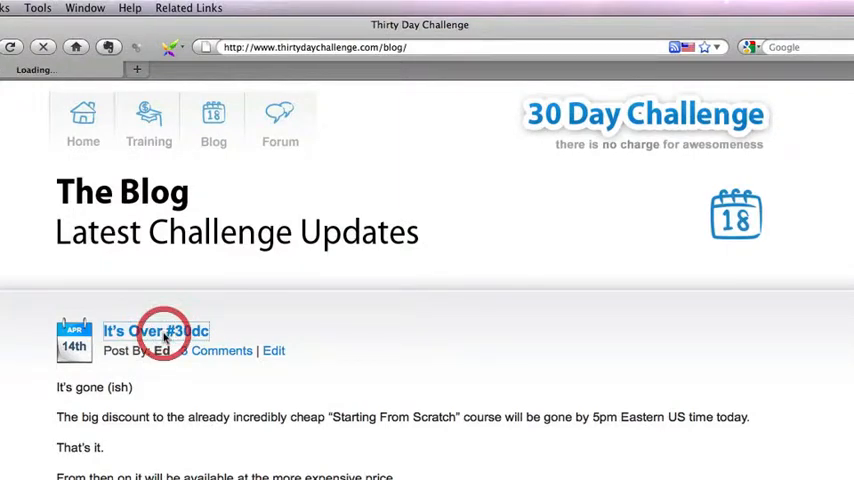
{"action": "left_click", "coordinate": [155, 331]}
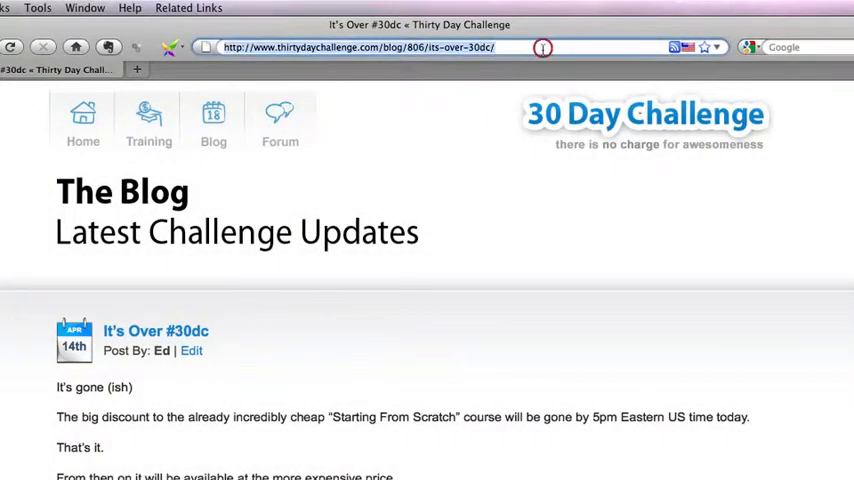
{"action": "type", "text": "fee"}
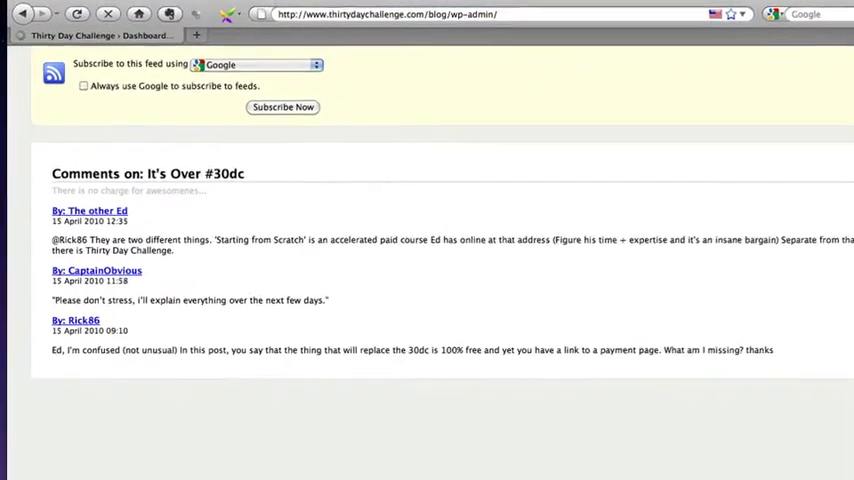
Scroll through the post's comment feed page.
{"action": "scroll", "scroll_direction": "down", "scroll_amount": 3}
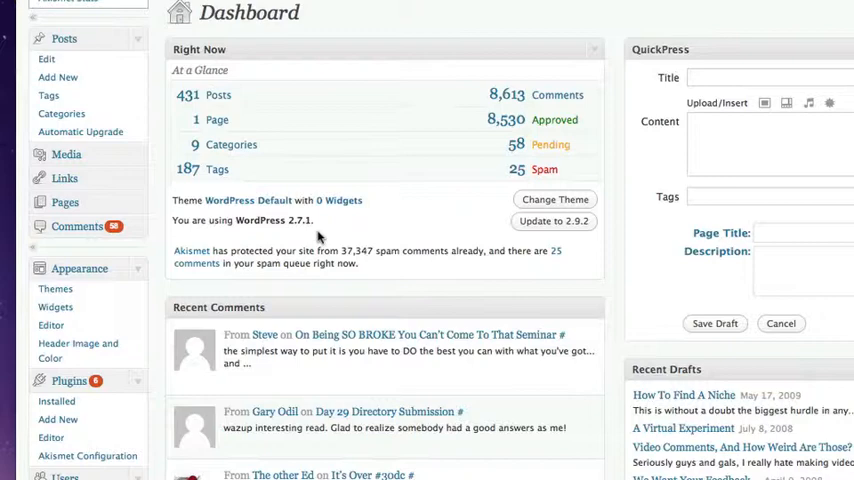
{"action": "mouse_move", "coordinate": [570, 245]}
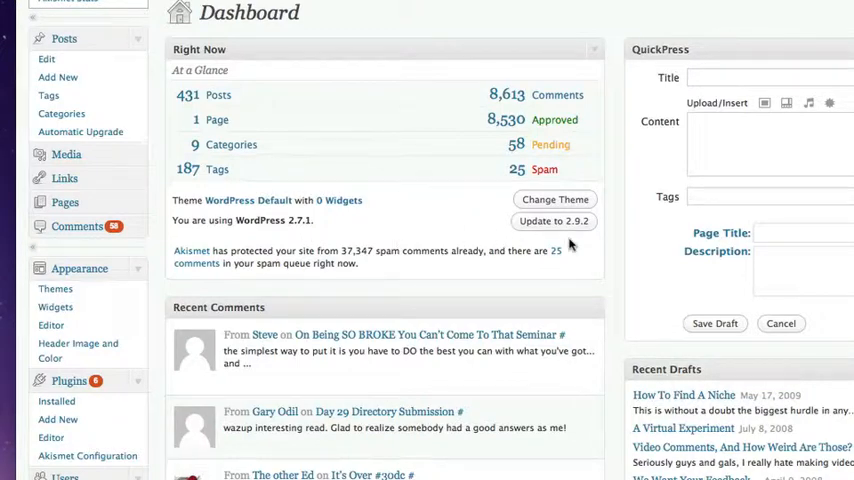
{"action": "mouse_move", "coordinate": [509, 256]}
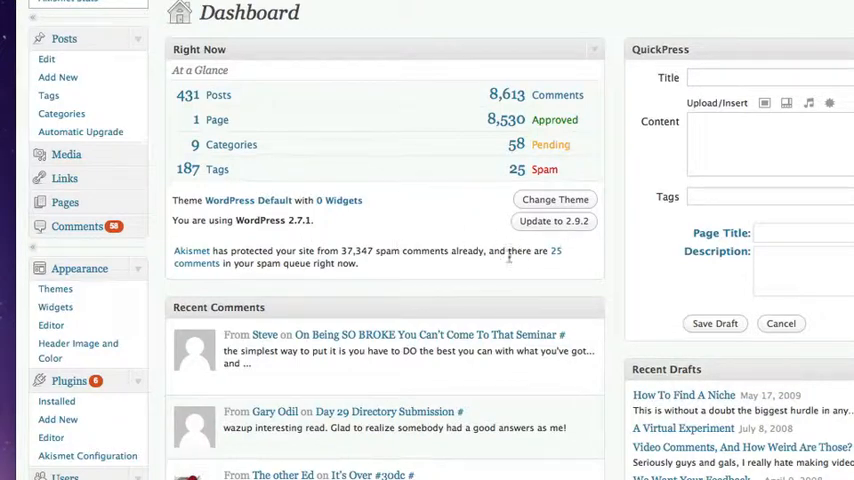
{"action": "mouse_move", "coordinate": [341, 285]}
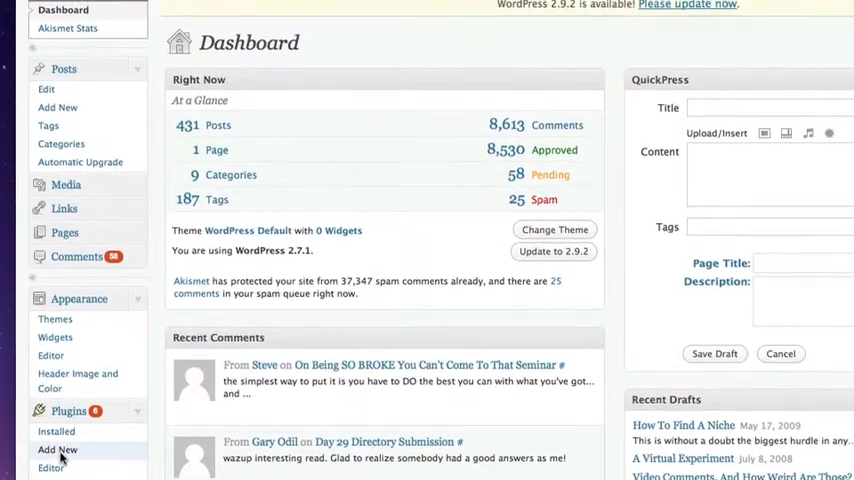
Go to Plugins > Add New to reach the Install Plugins page.
{"action": "left_click", "coordinate": [57, 449]}
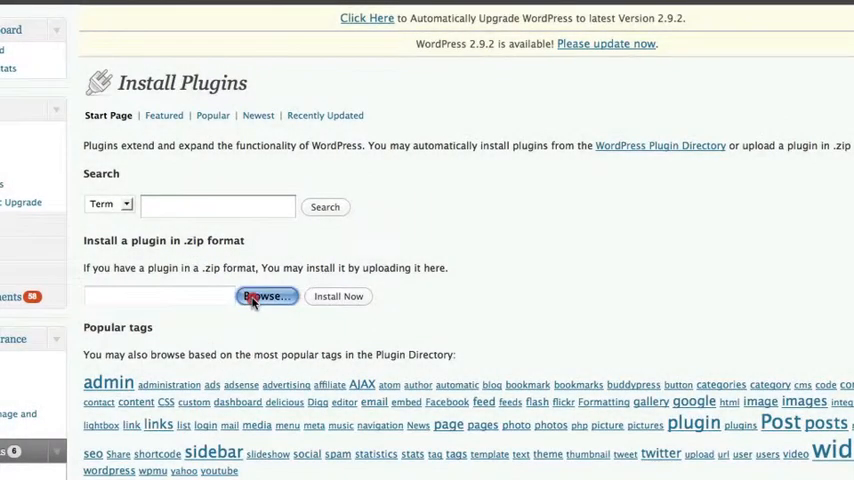
Pick rssbomber.zip from the rss-bomber folder as the plugin upload file.
{"action": "left_click", "coordinate": [266, 296]}
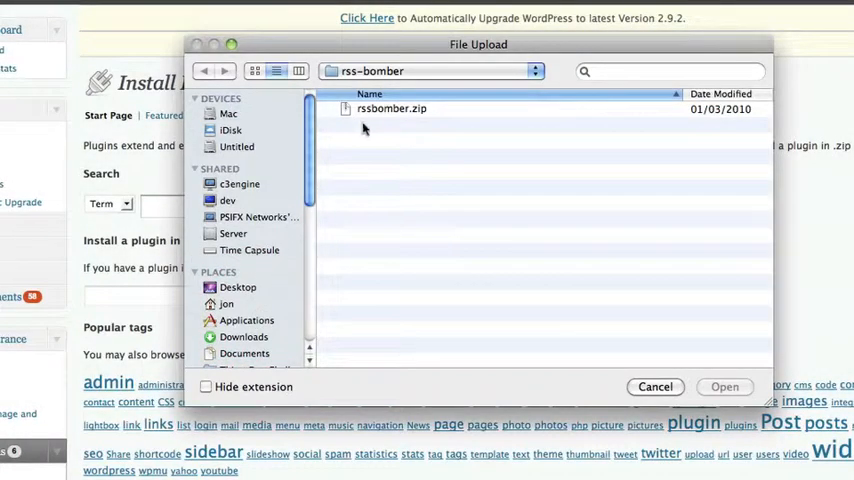
{"action": "left_click", "coordinate": [390, 108]}
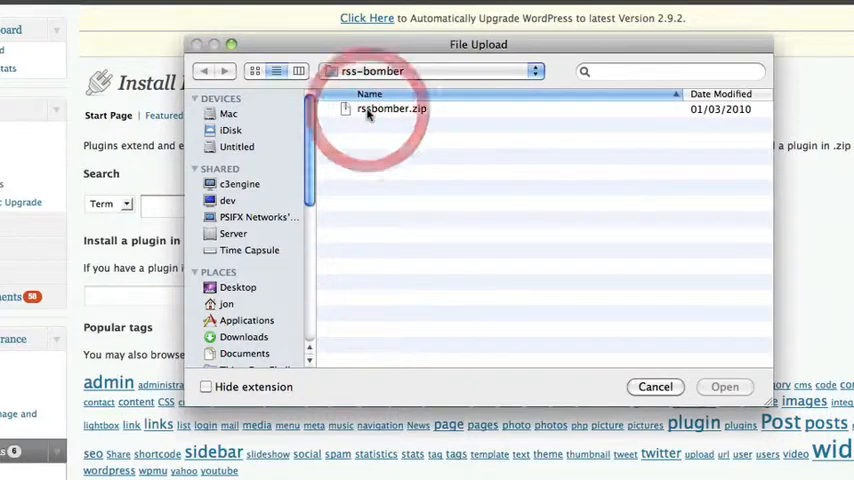
{"action": "left_click", "coordinate": [390, 108]}
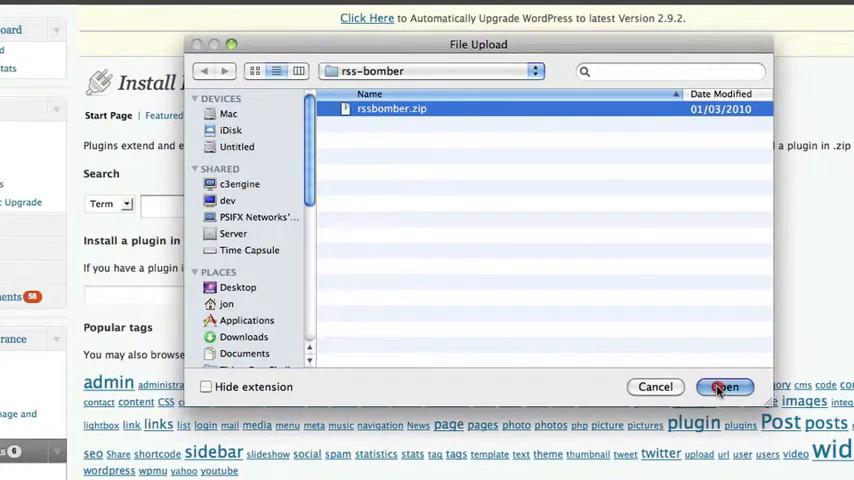
{"action": "left_click", "coordinate": [724, 387]}
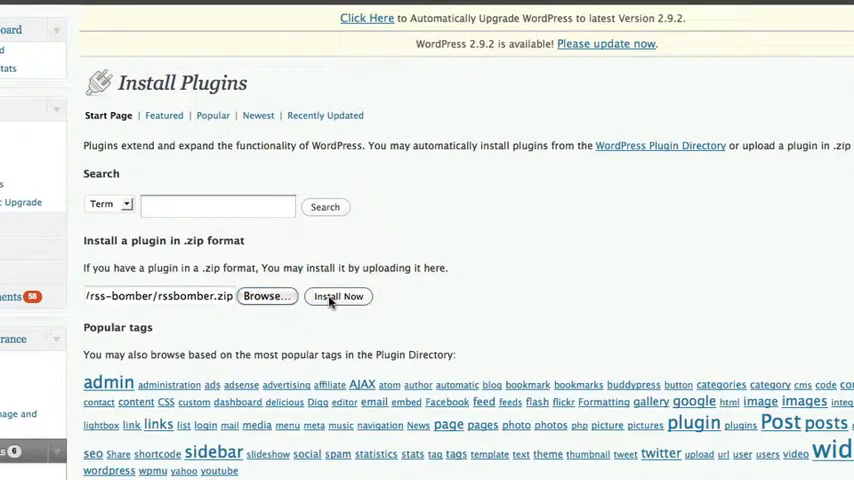
Install rssbomber.zip, proceeding past the Connection Information page.
{"action": "left_click", "coordinate": [338, 296]}
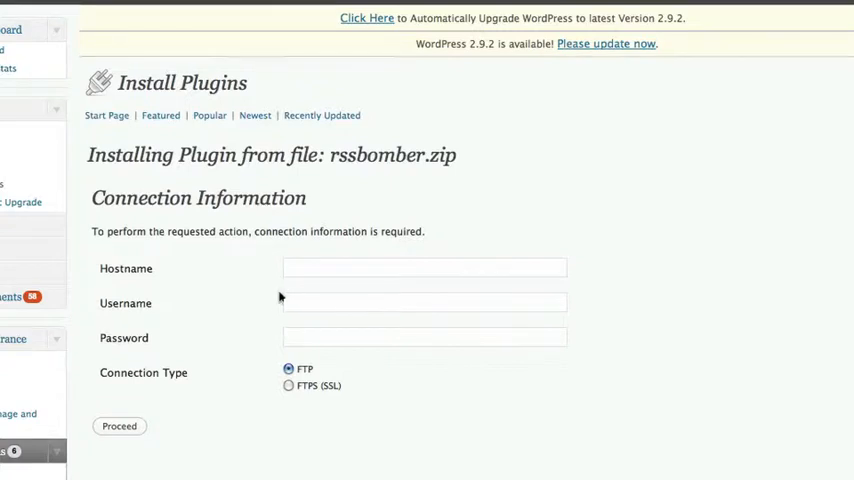
{"action": "mouse_move", "coordinate": [270, 297]}
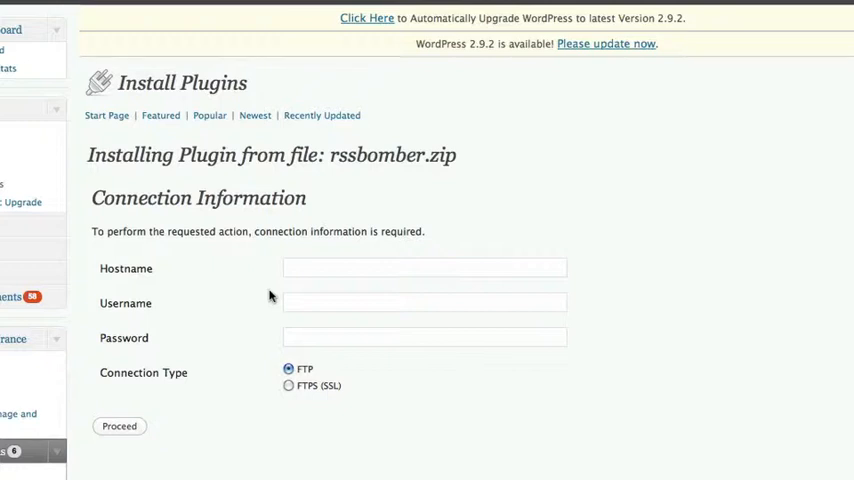
{"action": "mouse_move", "coordinate": [119, 426]}
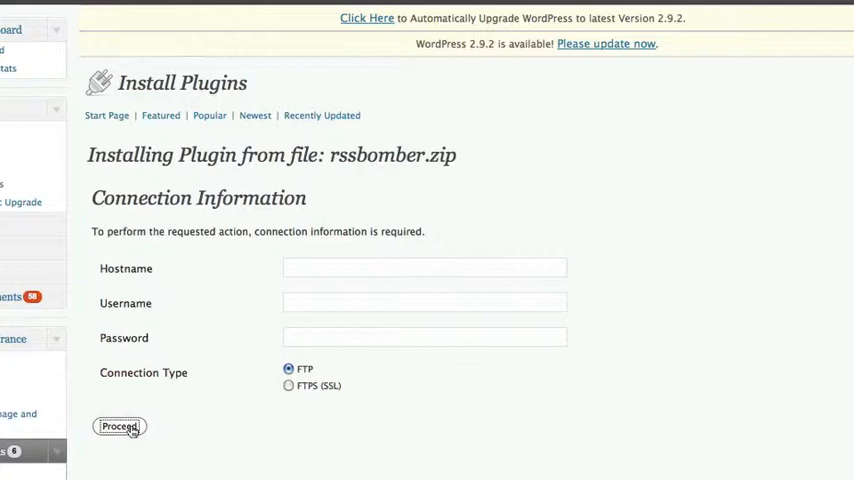
{"action": "left_click", "coordinate": [118, 426]}
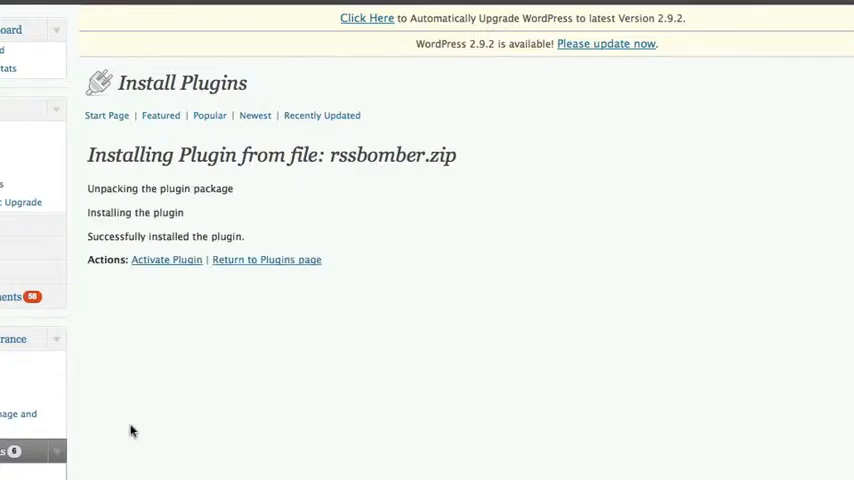
{"action": "mouse_move", "coordinate": [135, 404]}
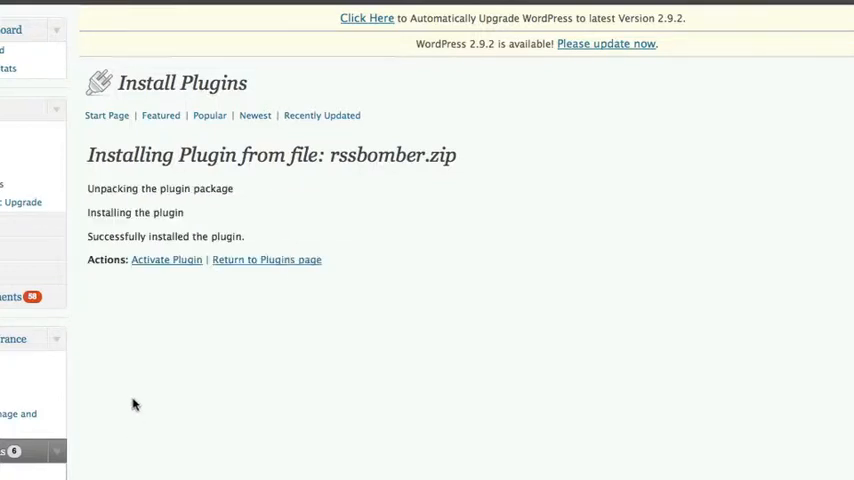
{"action": "mouse_move", "coordinate": [155, 282]}
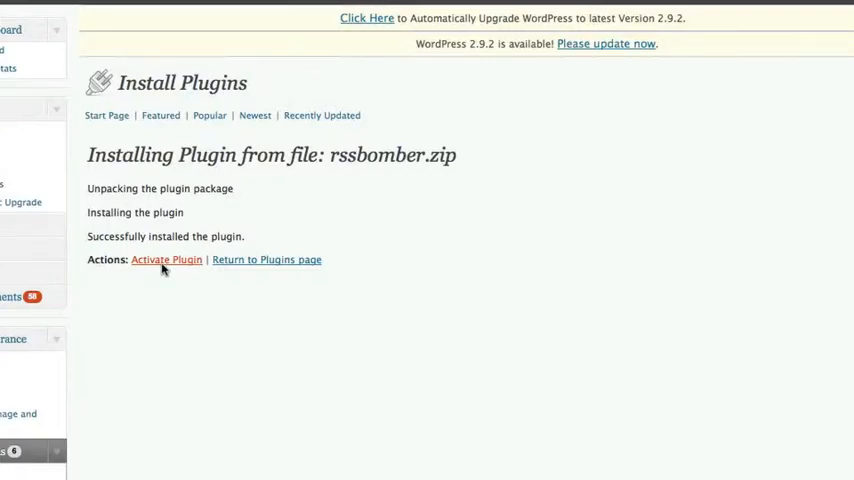
Activate RSS Bomber 1.6, confirm it in the plugins list, and go to Reading settings.
{"action": "left_click", "coordinate": [166, 259]}
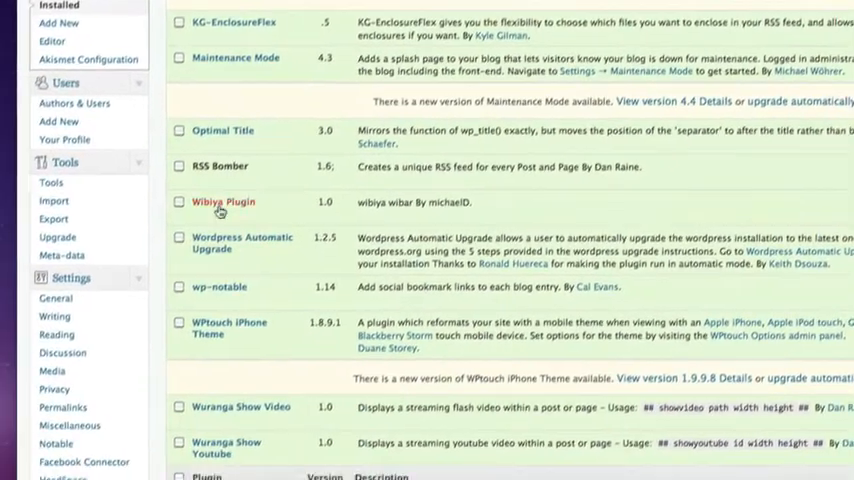
{"action": "scroll", "scroll_direction": "down", "scroll_amount": 3}
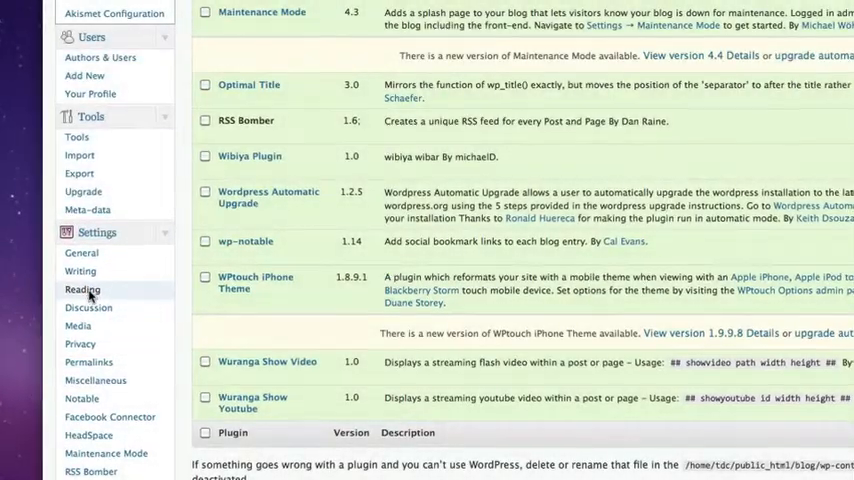
{"action": "left_click", "coordinate": [82, 289]}
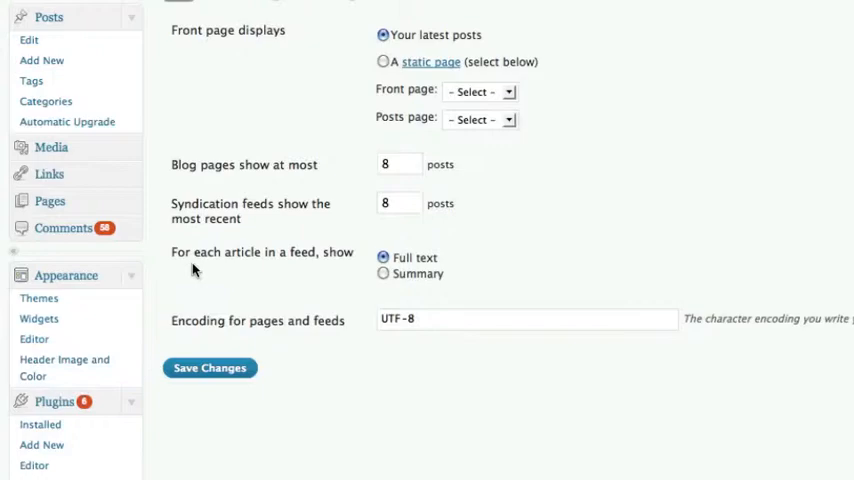
{"action": "mouse_move", "coordinate": [383, 268]}
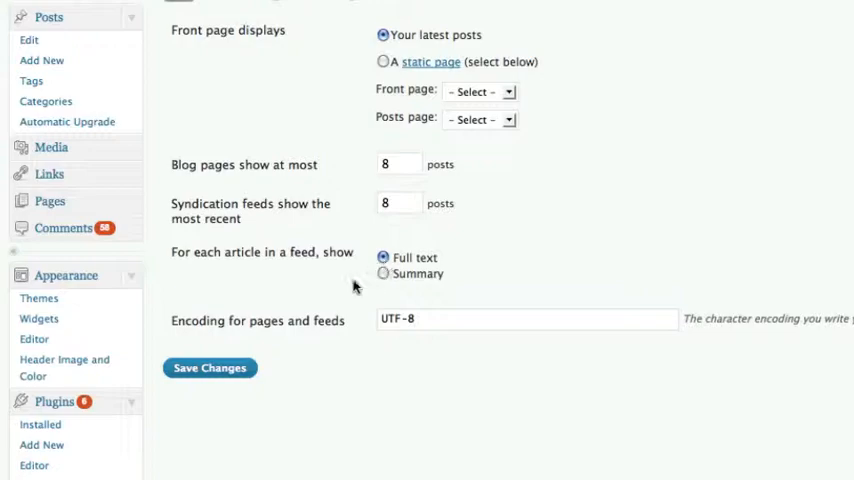
Scroll the Reading settings to confirm feed articles show Full text.
{"action": "scroll", "scroll_direction": "down", "scroll_amount": 3}
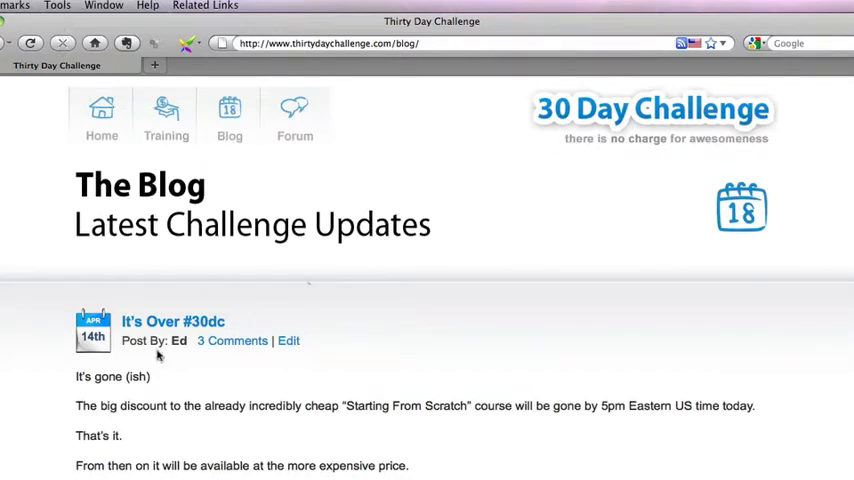
Open the It's Over #30dc post, then load its /feed/ URL.
{"action": "left_click", "coordinate": [172, 321]}
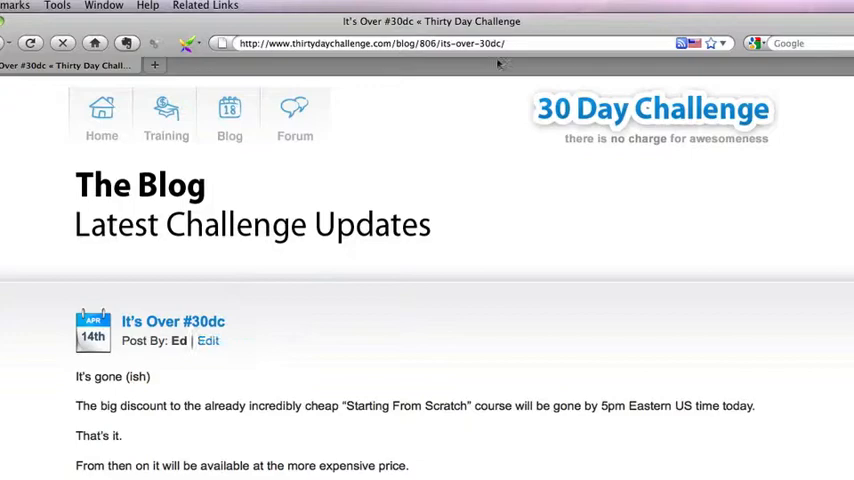
{"action": "left_click", "coordinate": [400, 43]}
{"action": "type", "text": "feed/"}
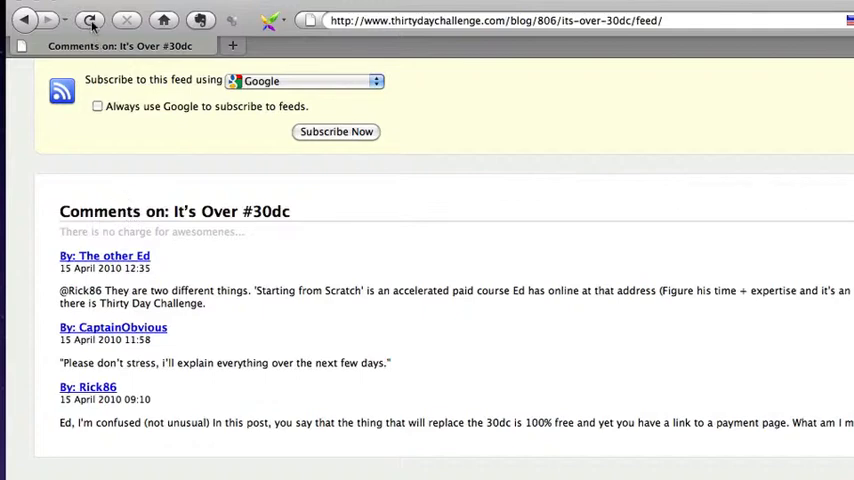
{"action": "mouse_move", "coordinate": [89, 20]}
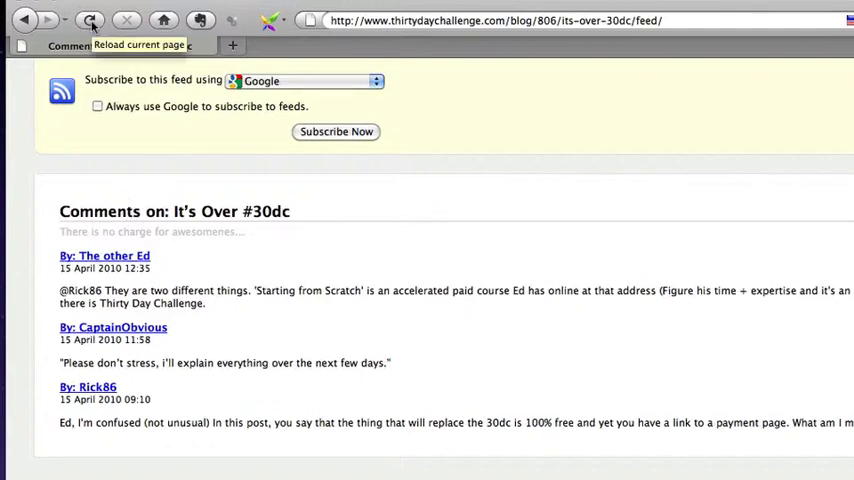
Reload the post feed to show the article, then Subscribe Now with Google.
{"action": "left_click", "coordinate": [90, 20]}
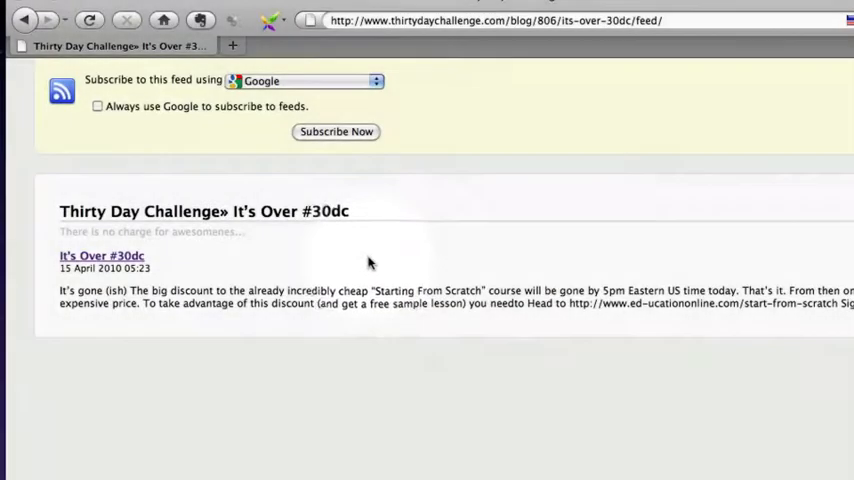
{"action": "mouse_move", "coordinate": [170, 270]}
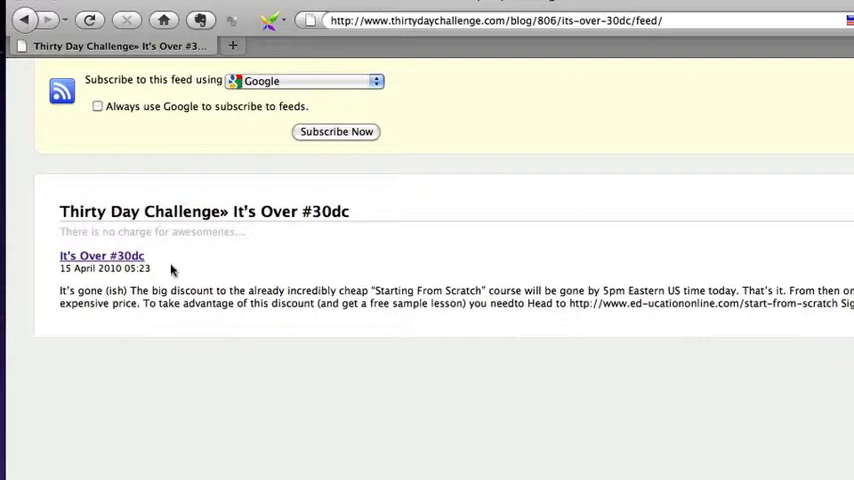
{"action": "left_click", "coordinate": [336, 131]}
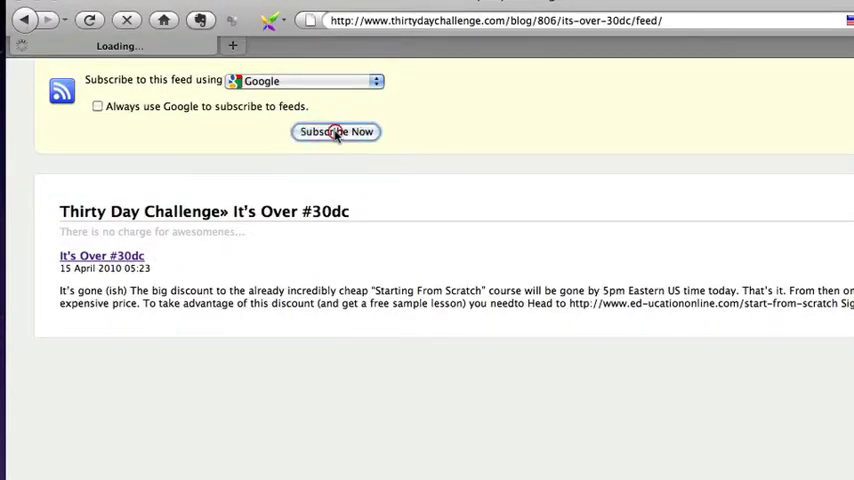
{"action": "left_click", "coordinate": [336, 131]}
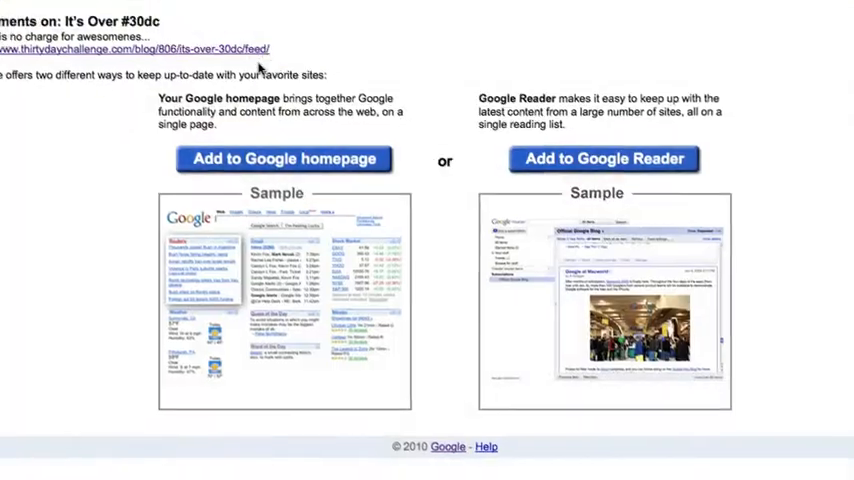
Scroll through the full-text It's Over #30dc entry in Google Reader.
{"action": "scroll", "scroll_direction": "down", "scroll_amount": 3}
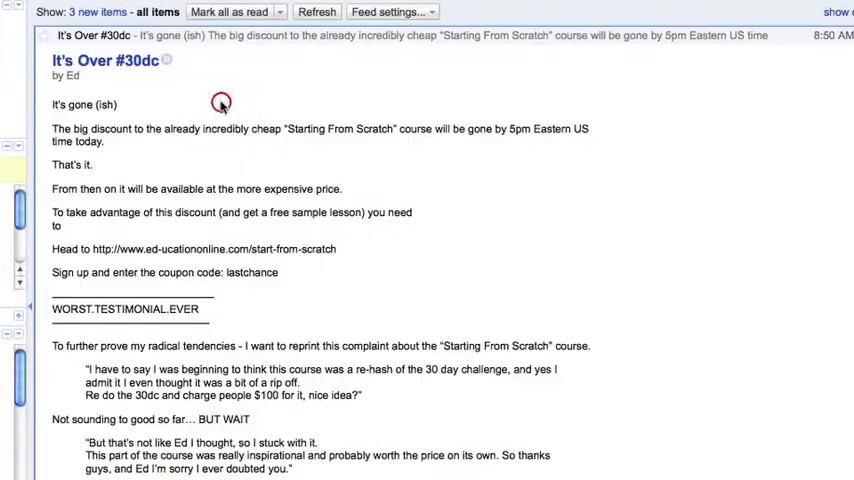
{"action": "scroll", "scroll_direction": "down", "scroll_amount": 3}
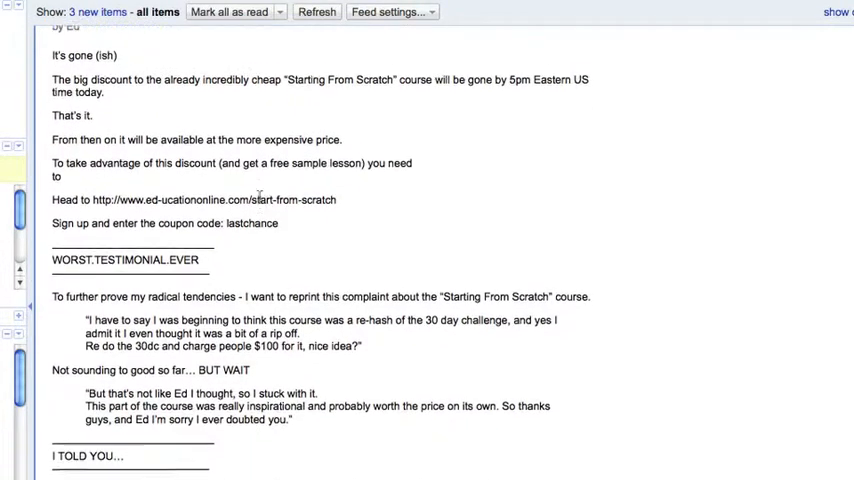
{"action": "scroll", "scroll_direction": "down", "scroll_amount": 3}
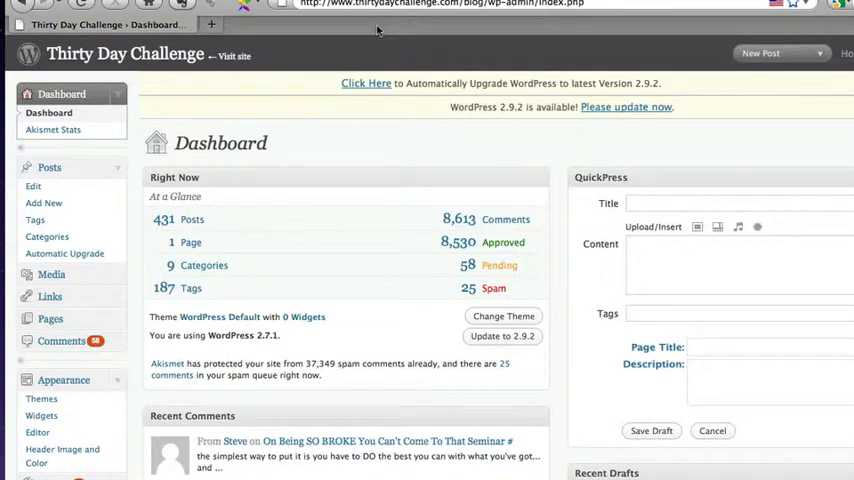
Scroll the dashboard sidebar down to Settings to reach the RSS Bomber settings page.
{"action": "scroll", "scroll_direction": "down", "scroll_amount": 3}
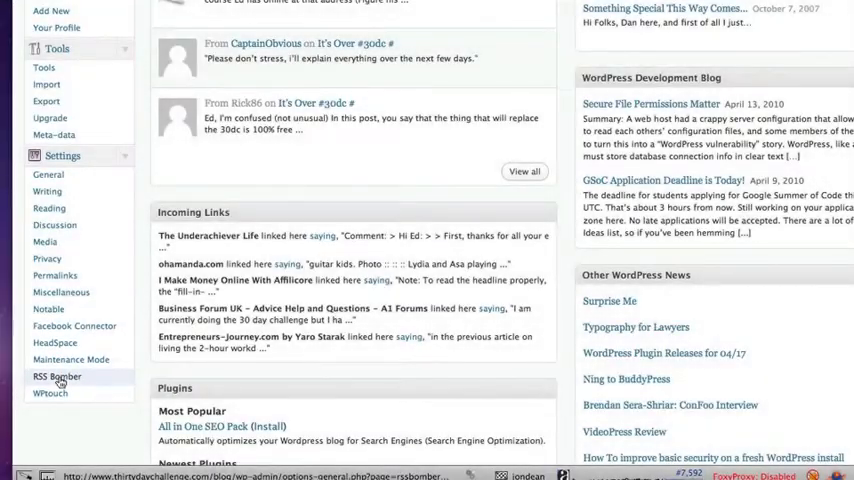
{"action": "scroll", "scroll_direction": "down", "scroll_amount": 3}
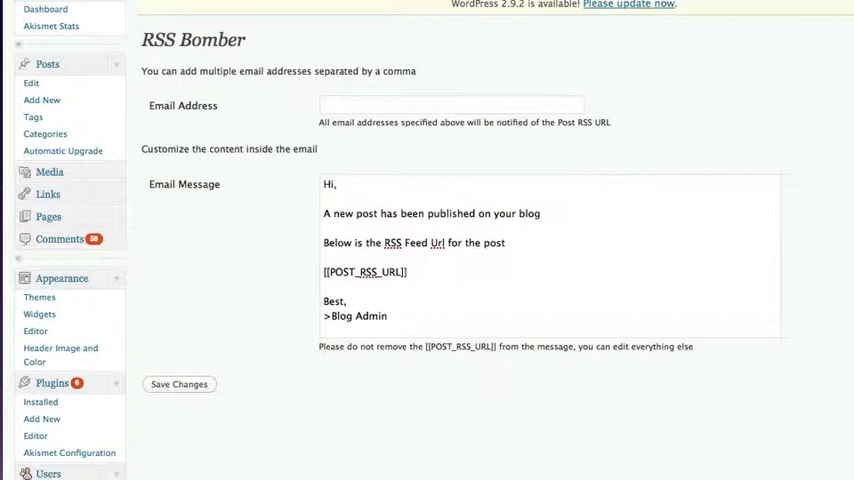
{"action": "mouse_move", "coordinate": [230, 229]}
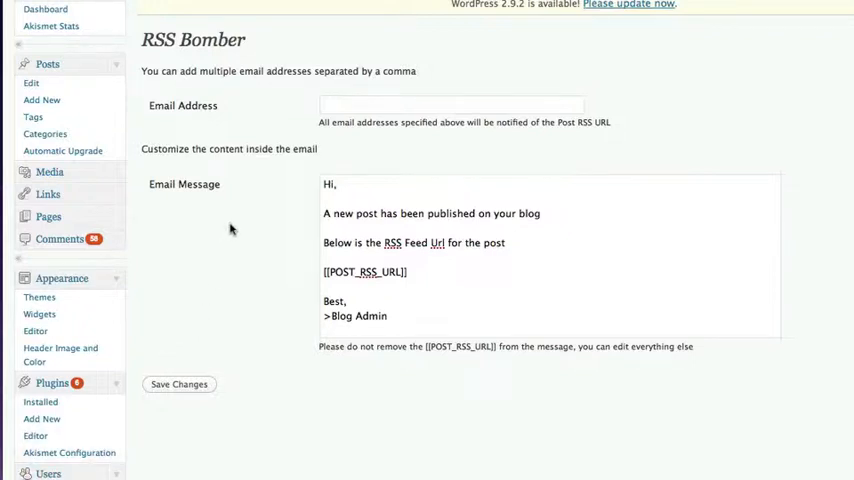
{"action": "mouse_move", "coordinate": [256, 111]}
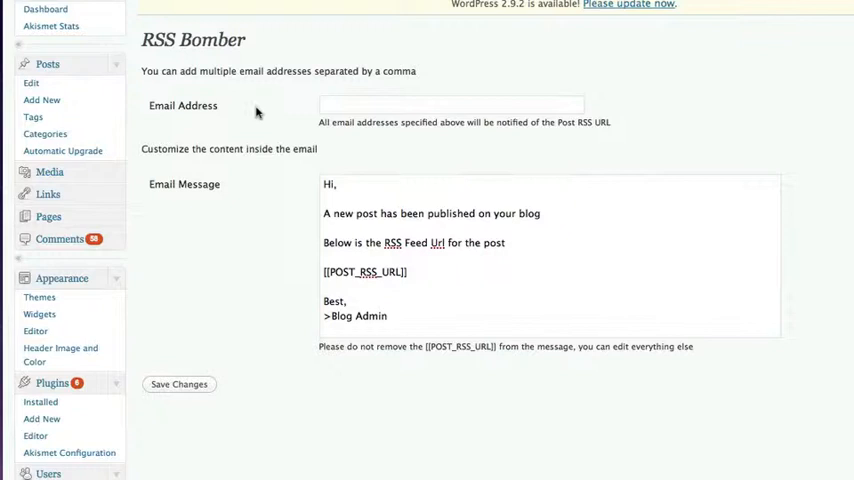
{"action": "mouse_move", "coordinate": [266, 145]}
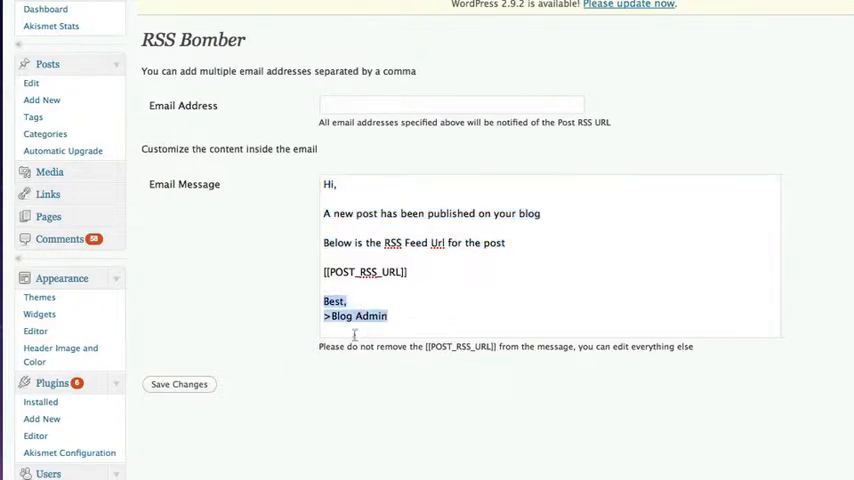
{"action": "mouse_move", "coordinate": [186, 401]}
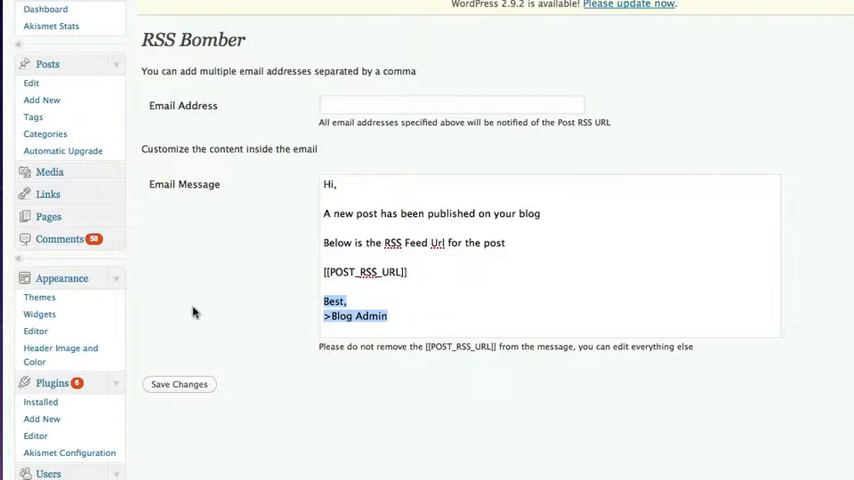
{"action": "mouse_move", "coordinate": [211, 192]}
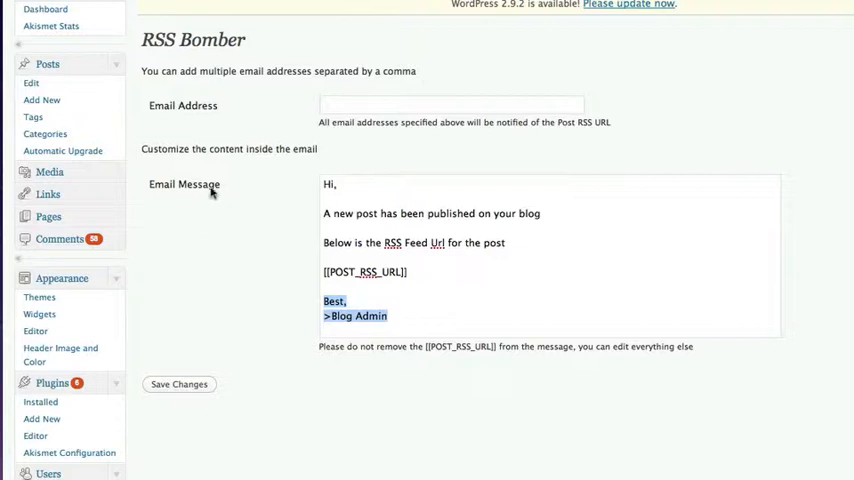
{"action": "mouse_move", "coordinate": [209, 116]}
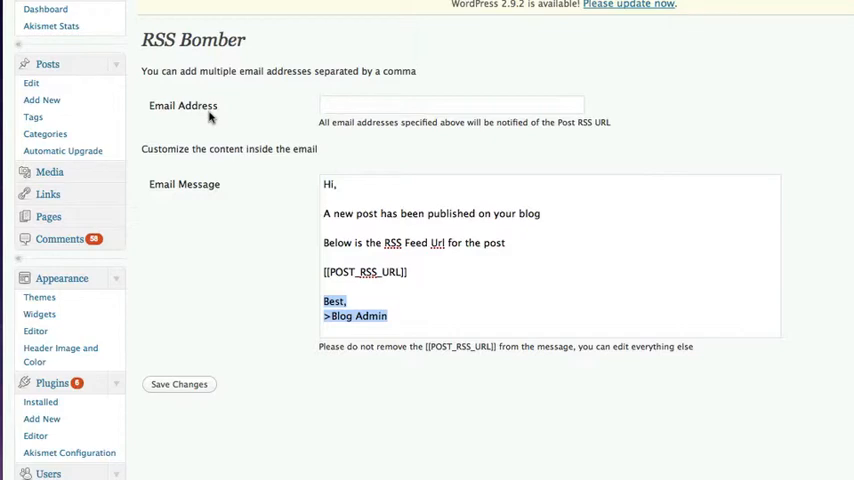
{"action": "scroll", "scroll_direction": "down", "scroll_amount": 3}
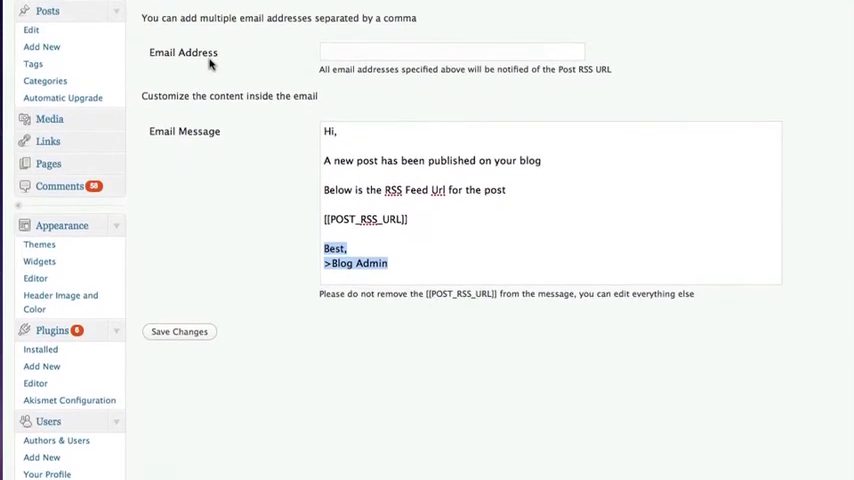
{"action": "scroll", "scroll_direction": "down", "scroll_amount": 3}
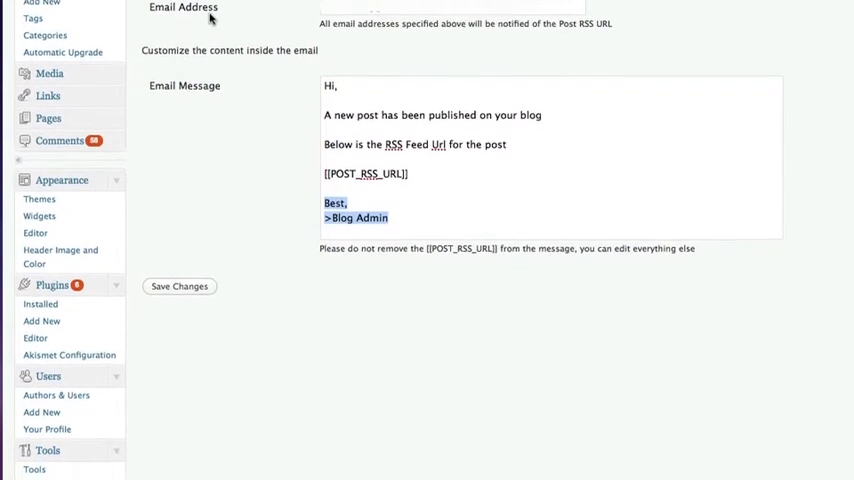
{"action": "scroll", "scroll_direction": "down", "scroll_amount": 3}
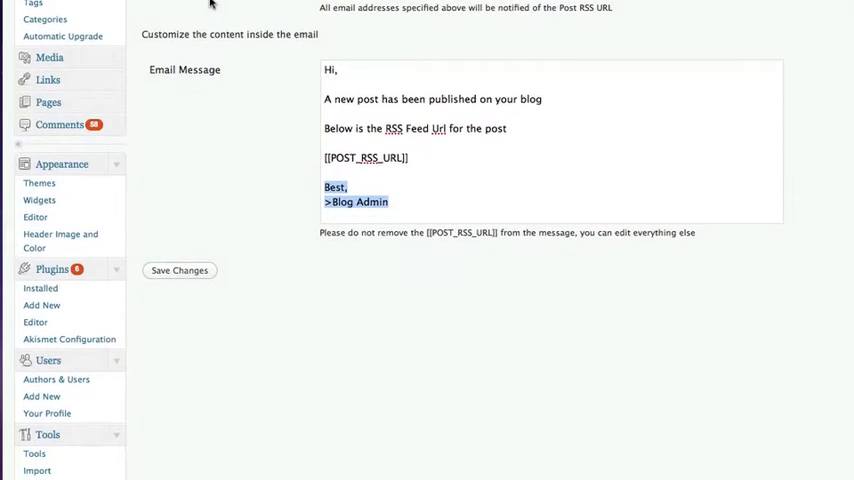